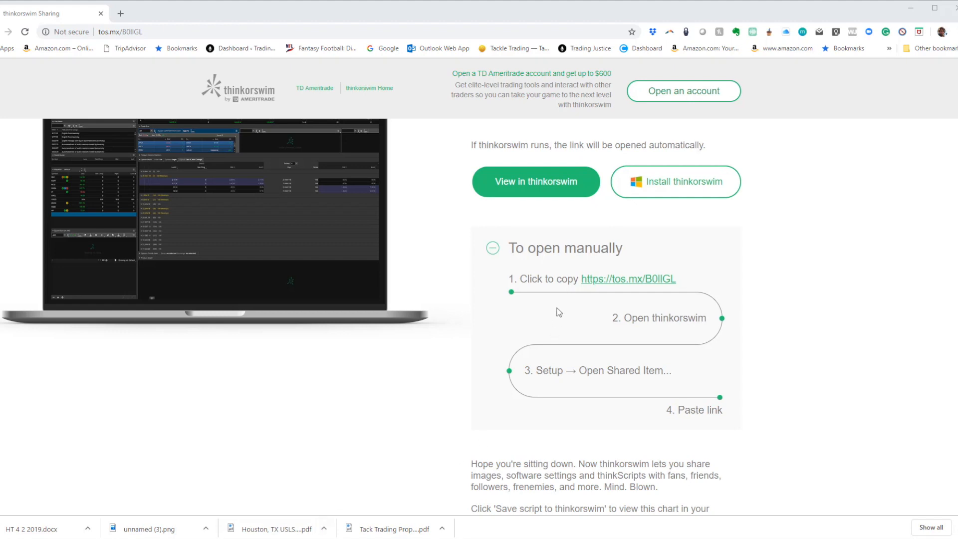
mouse_move(573, 299)
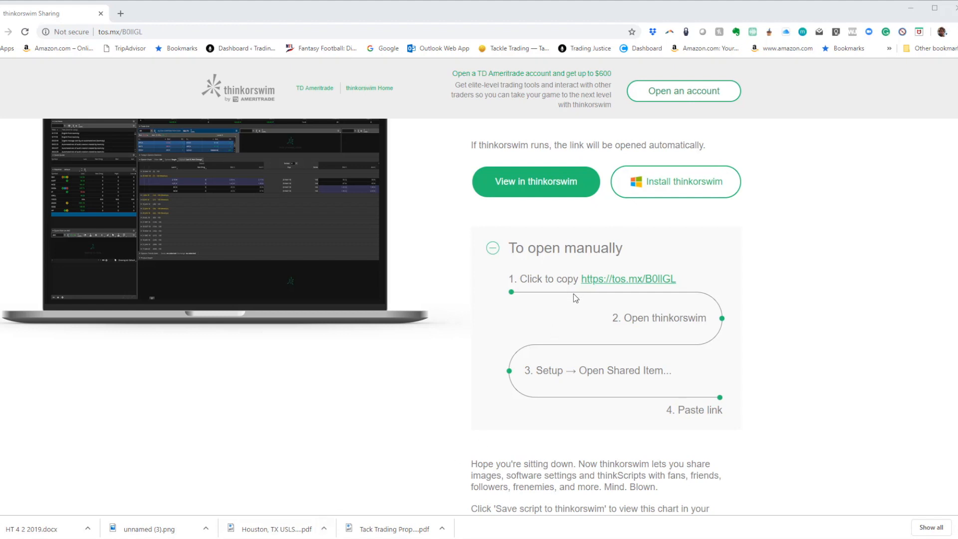
mouse_move(573, 299)
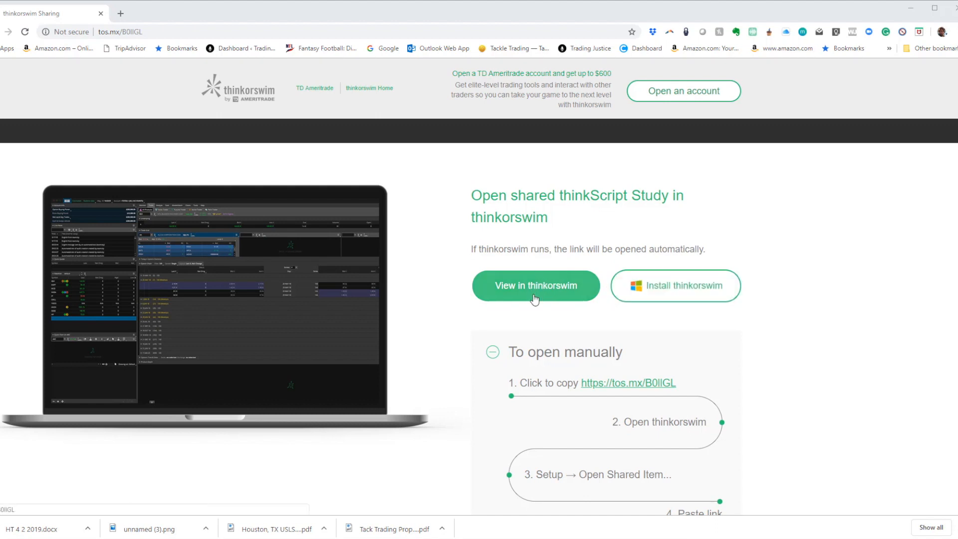
Step: Preview the ThinkScript study_20190402 from the pasted tos.mx link via Setup > Open shared item
scroll("down", 3)
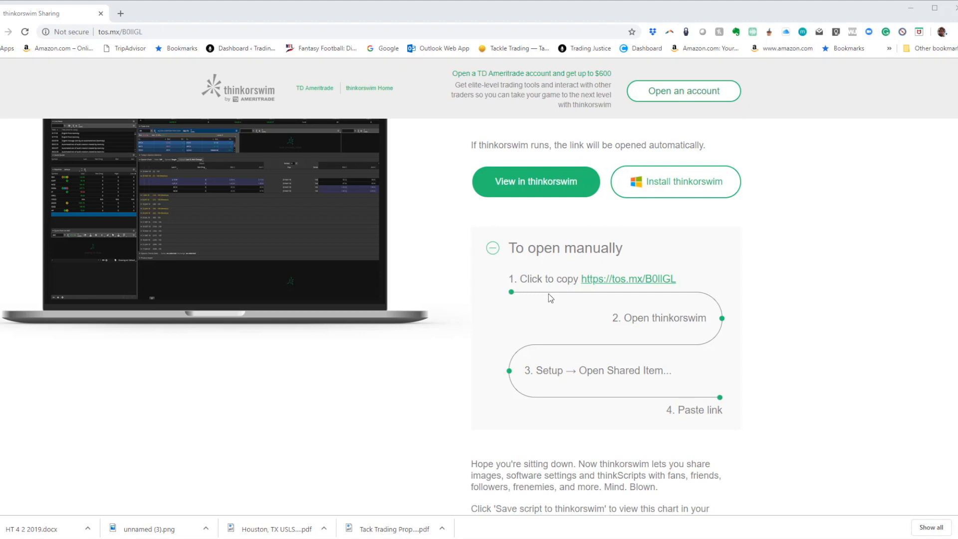
mouse_move(541, 290)
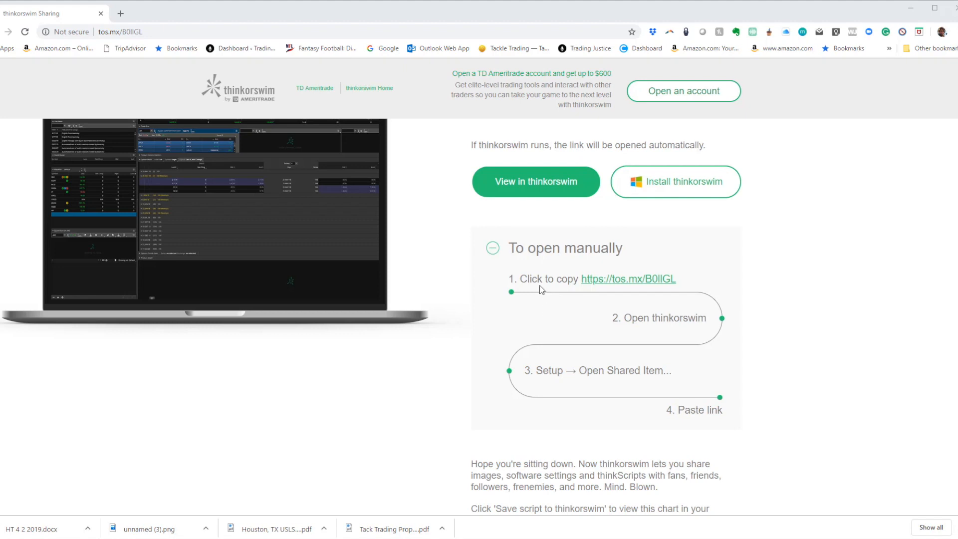
mouse_move(595, 284)
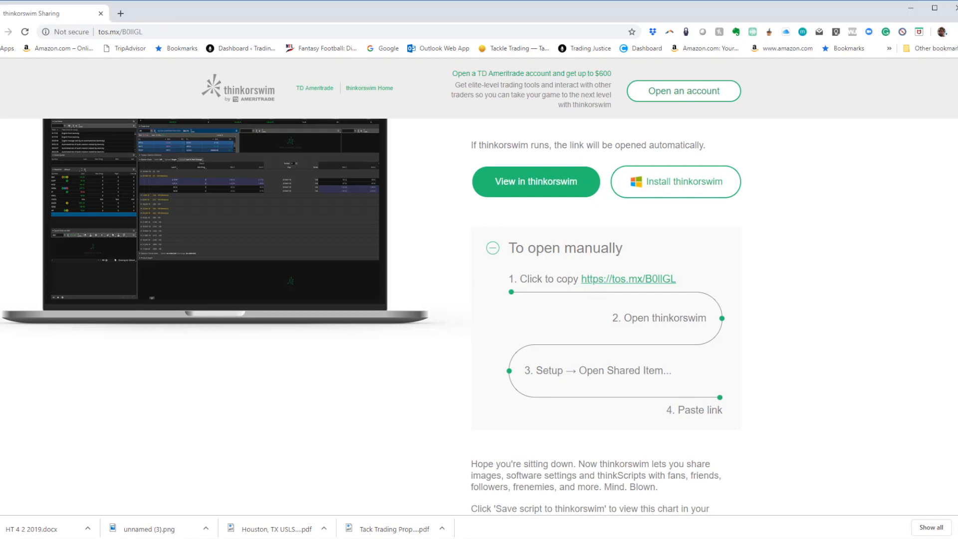
left_click(534, 182)
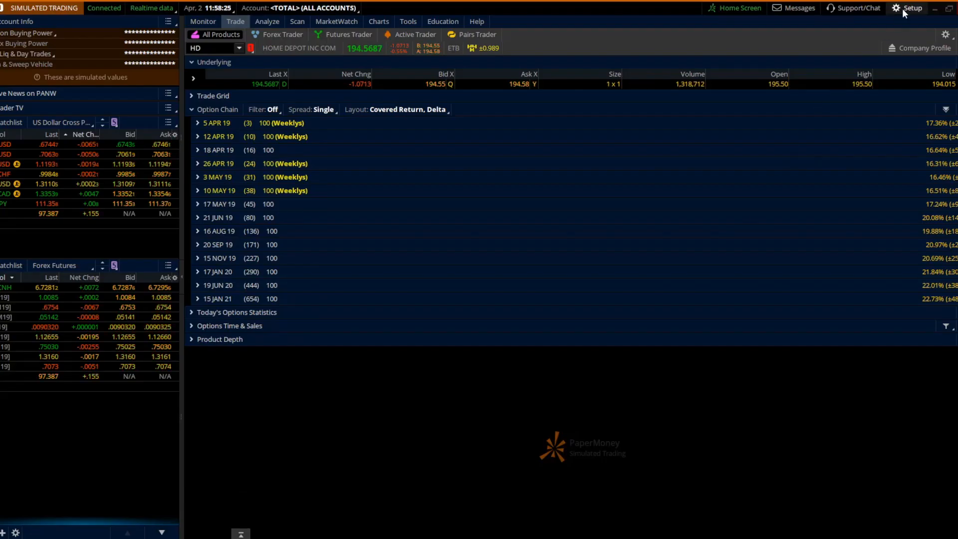
left_click(910, 8)
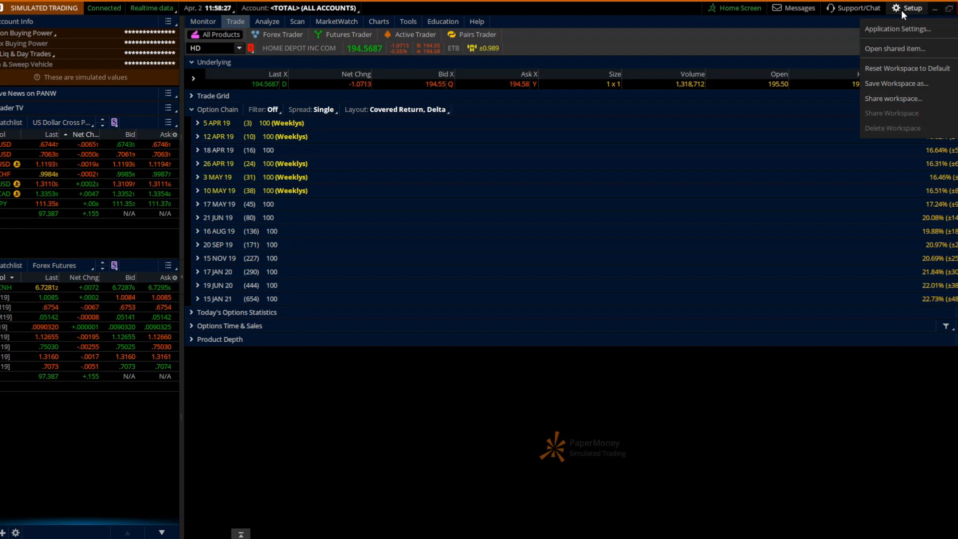
left_click(896, 47)
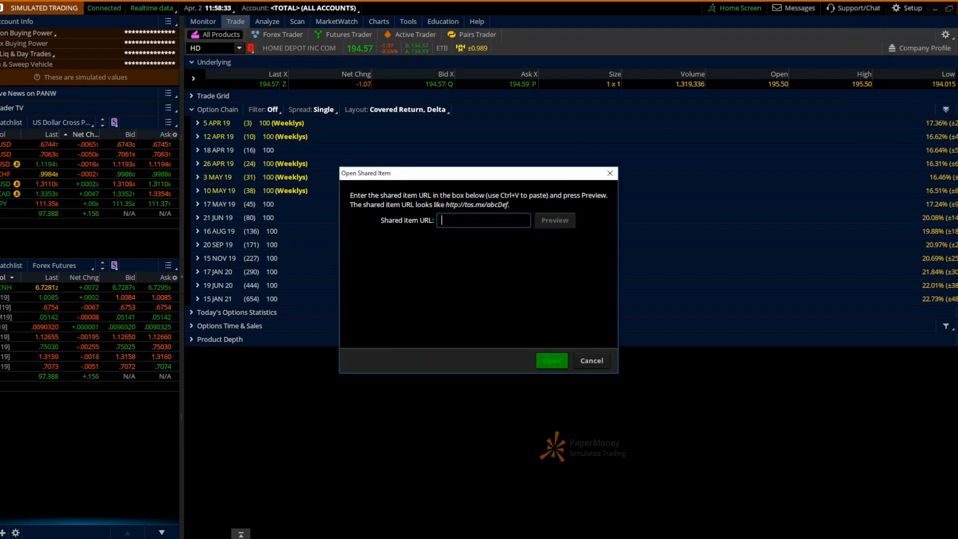
left_click(553, 219)
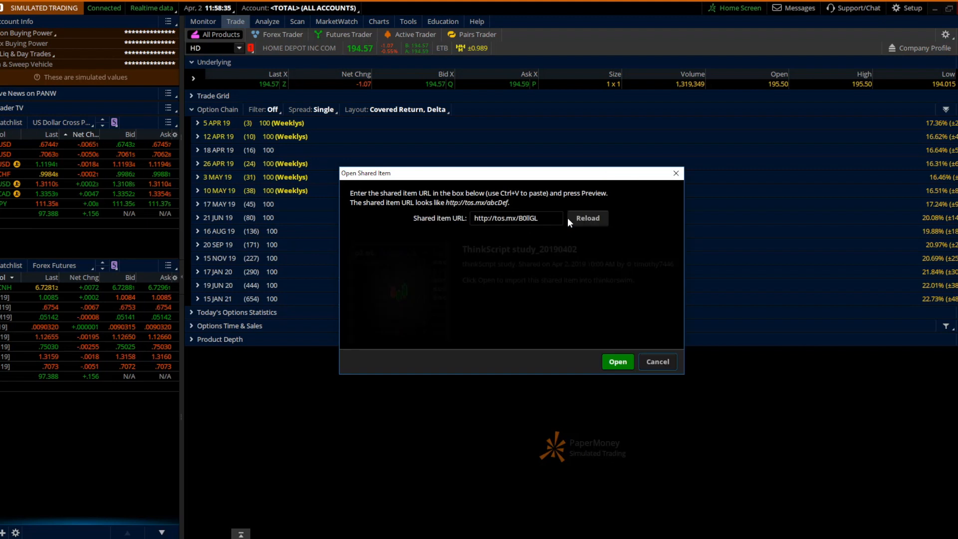
left_click(586, 217)
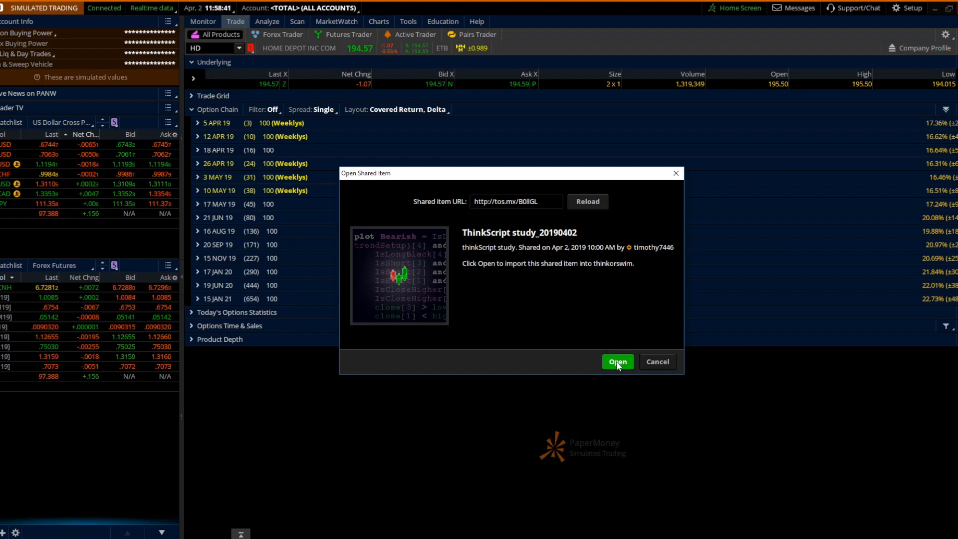
Step: Import the shared study and rename it from the default name to IV_Rank
left_click(617, 361)
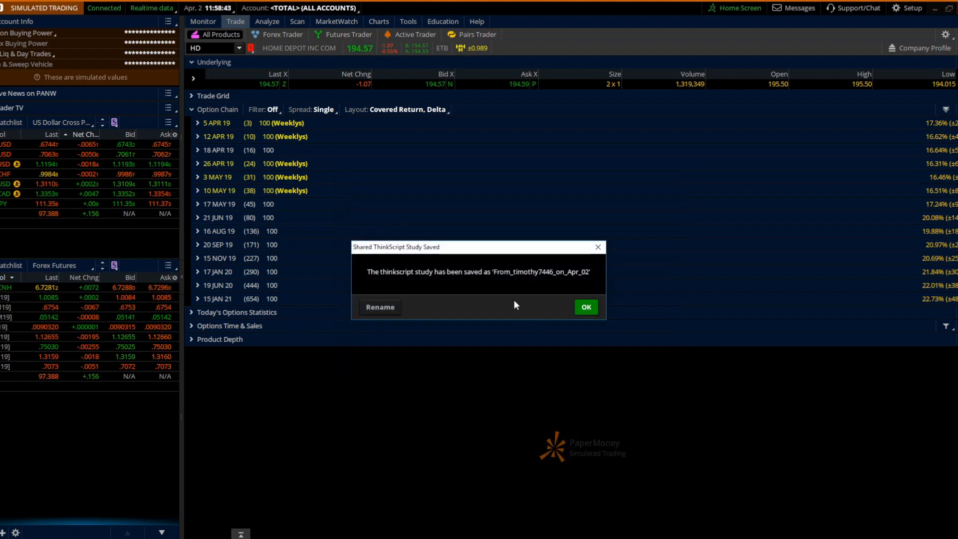
mouse_move(543, 281)
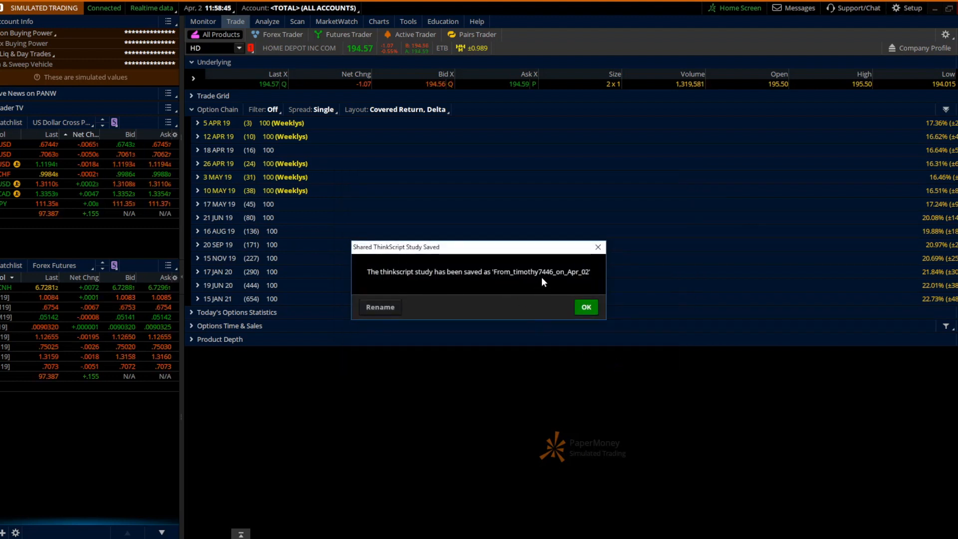
mouse_move(545, 297)
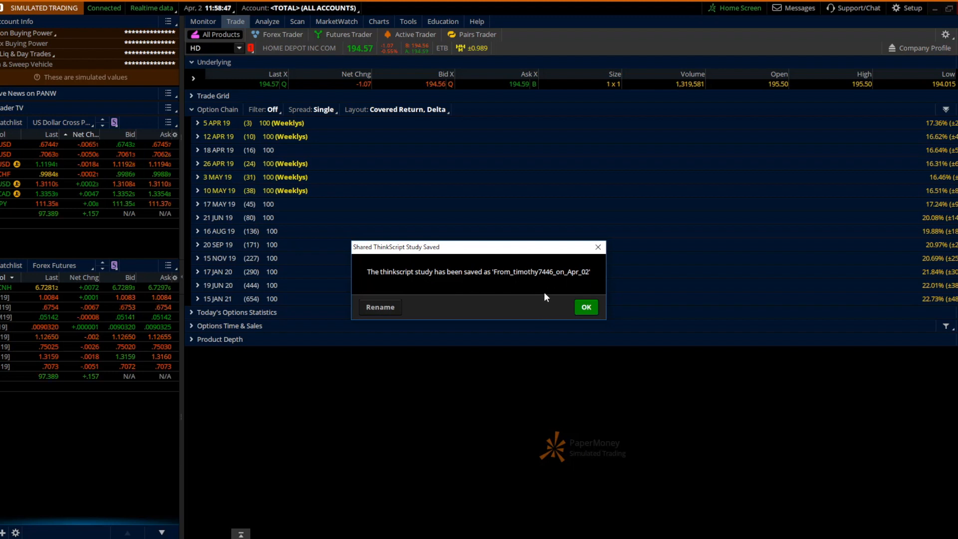
left_click(379, 306)
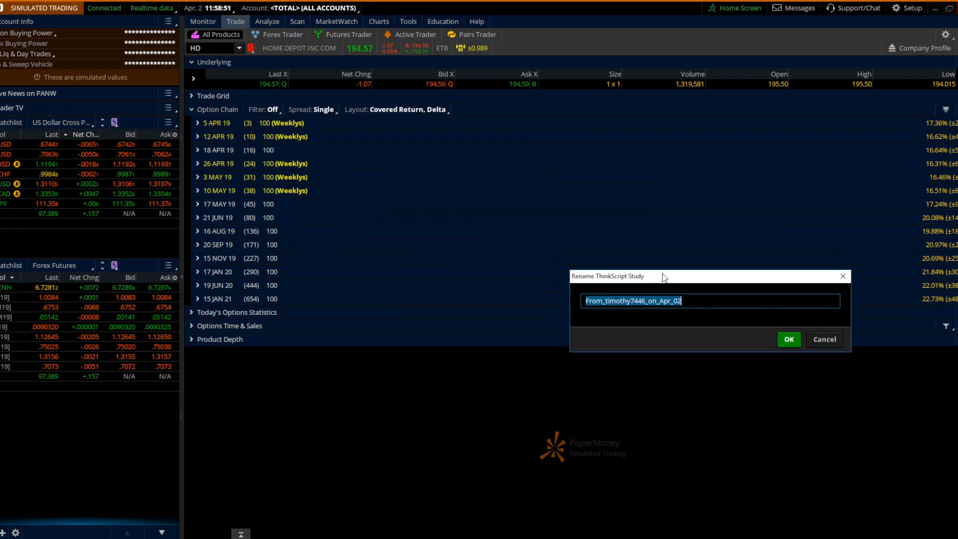
left_click(787, 339)
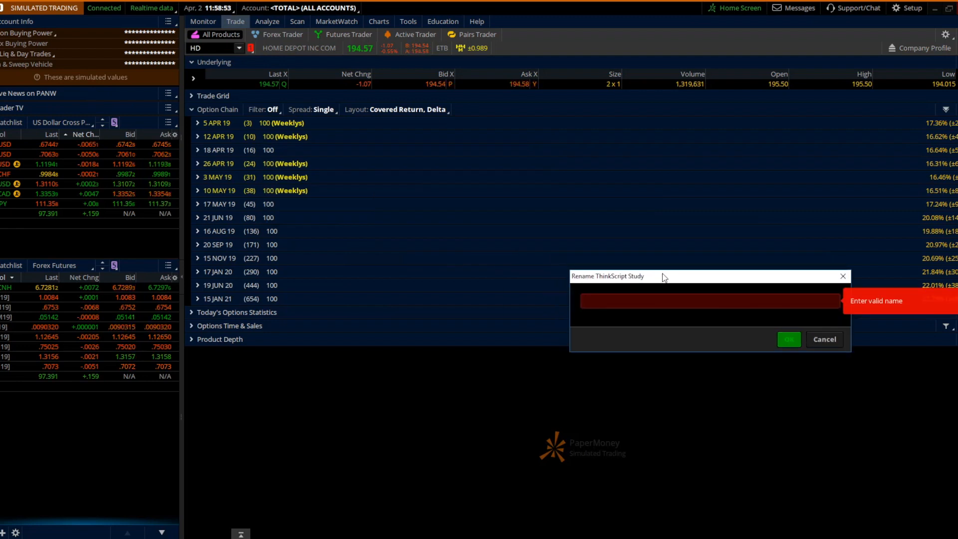
type("IV")
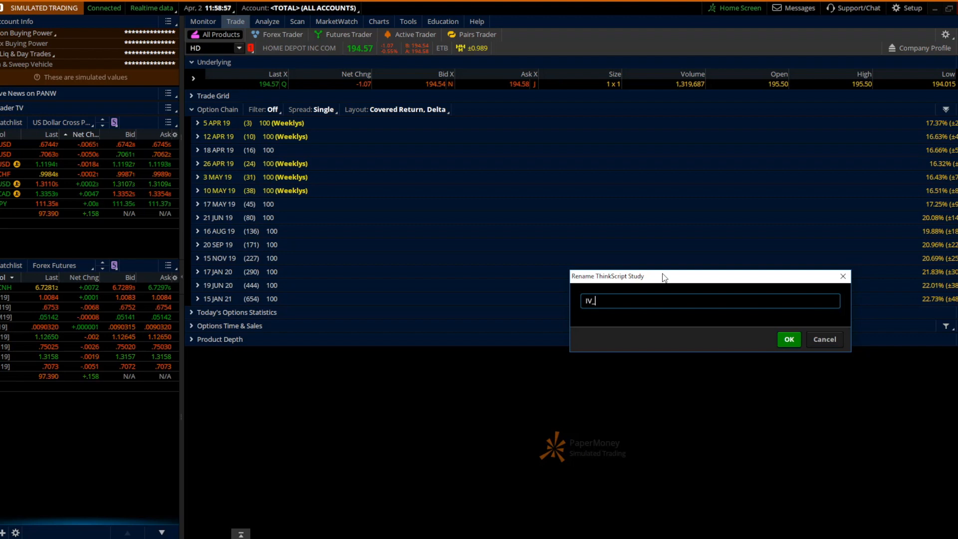
type("_Rank")
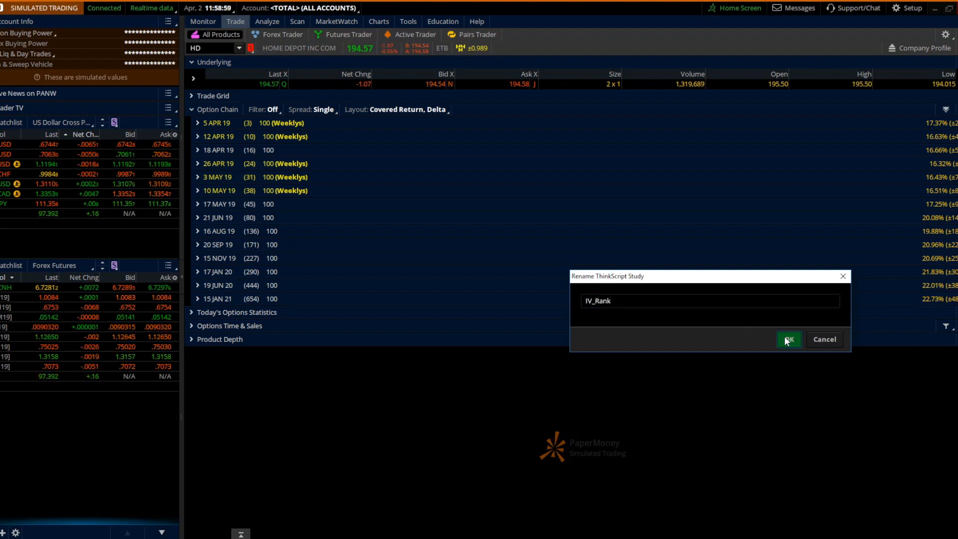
left_click(787, 339)
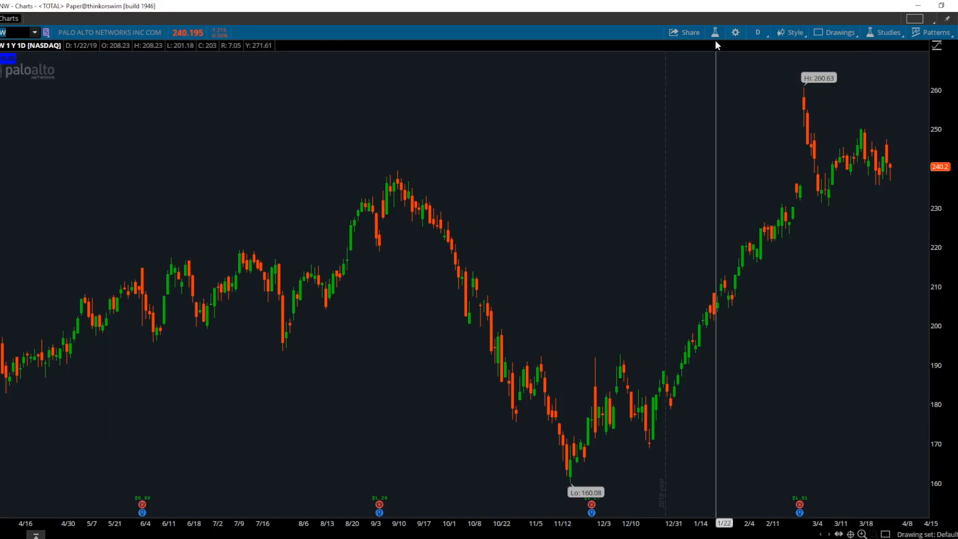
Step: Add IV_Rank from Edit studies (search 'IV') as a lower study on the PANW chart
left_click(714, 32)
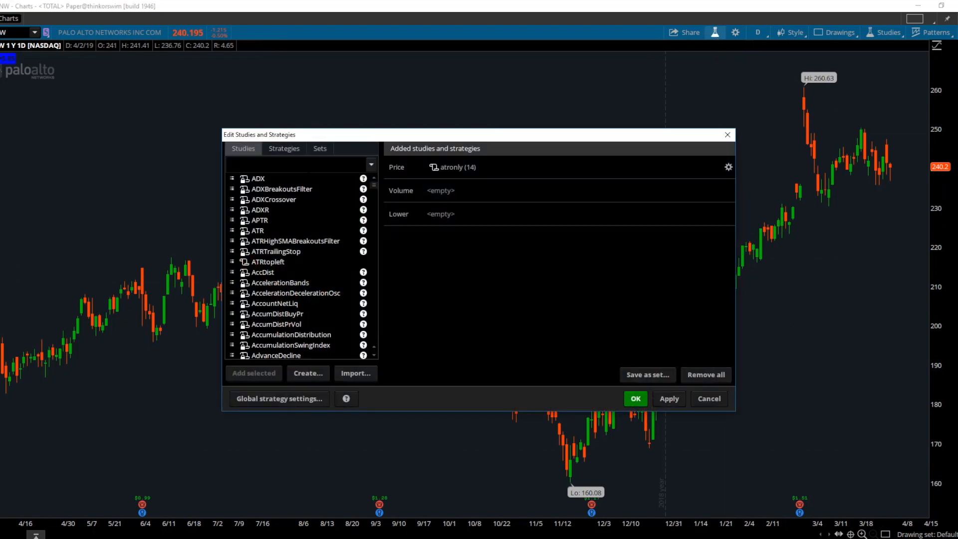
type("IV")
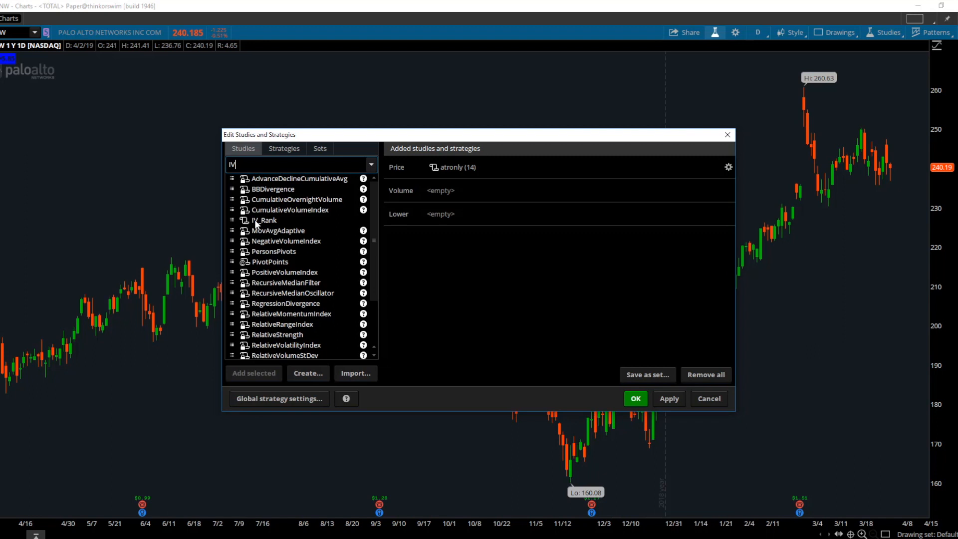
double_click(264, 219)
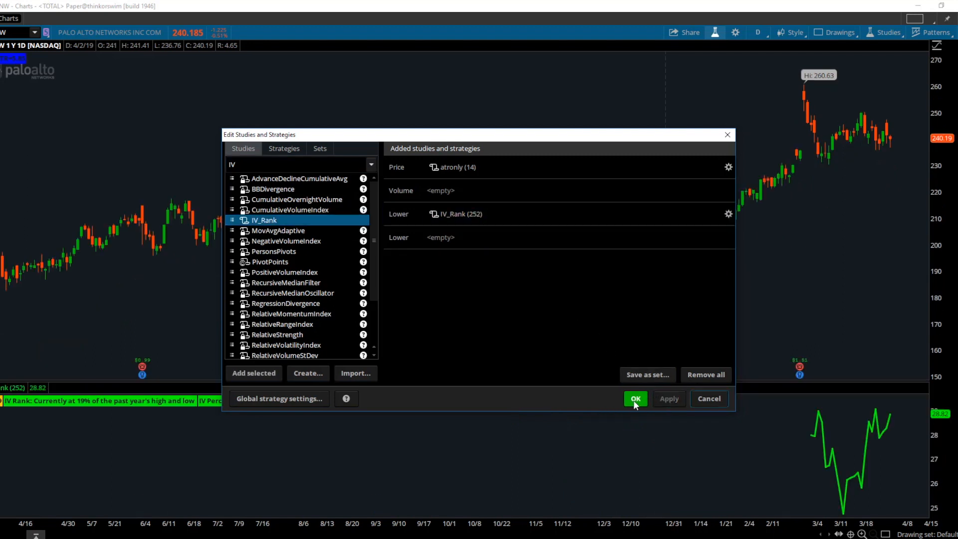
left_click(634, 398)
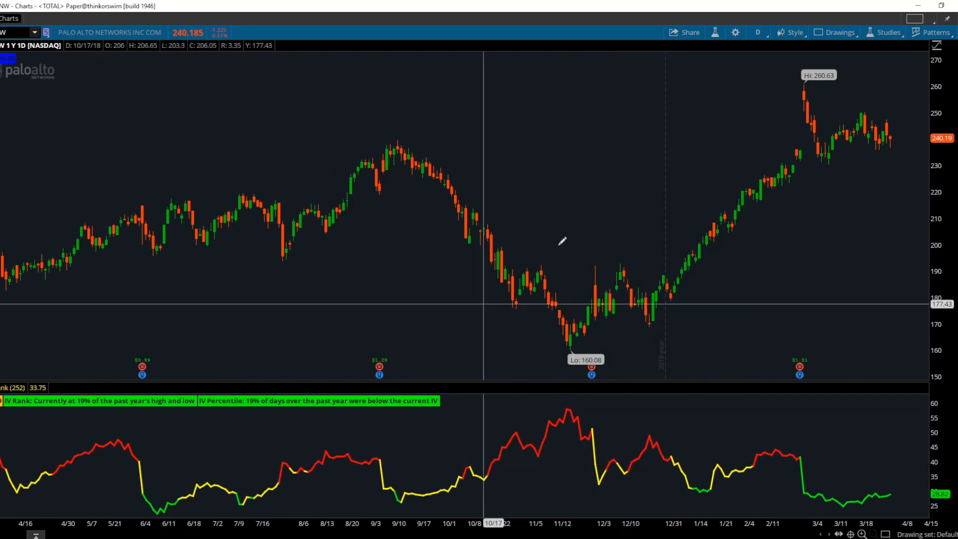